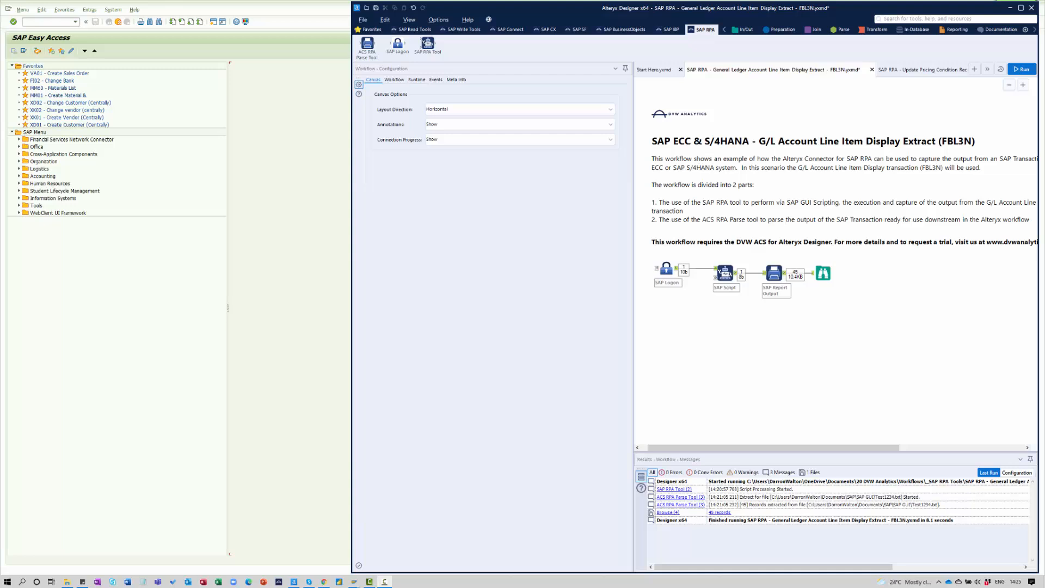
pyautogui.moveTo(969, 56)
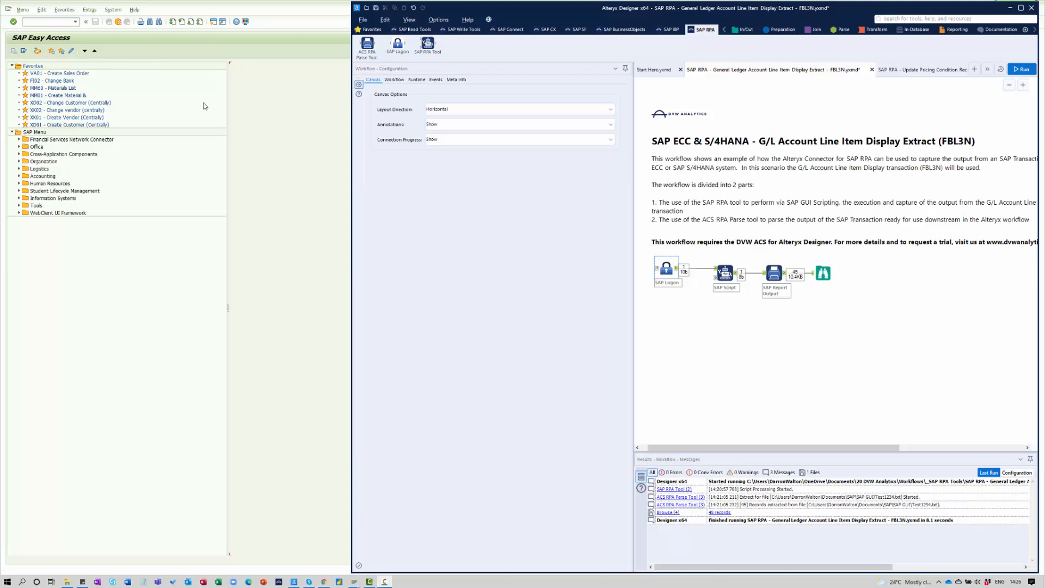
pyautogui.moveTo(851, 131)
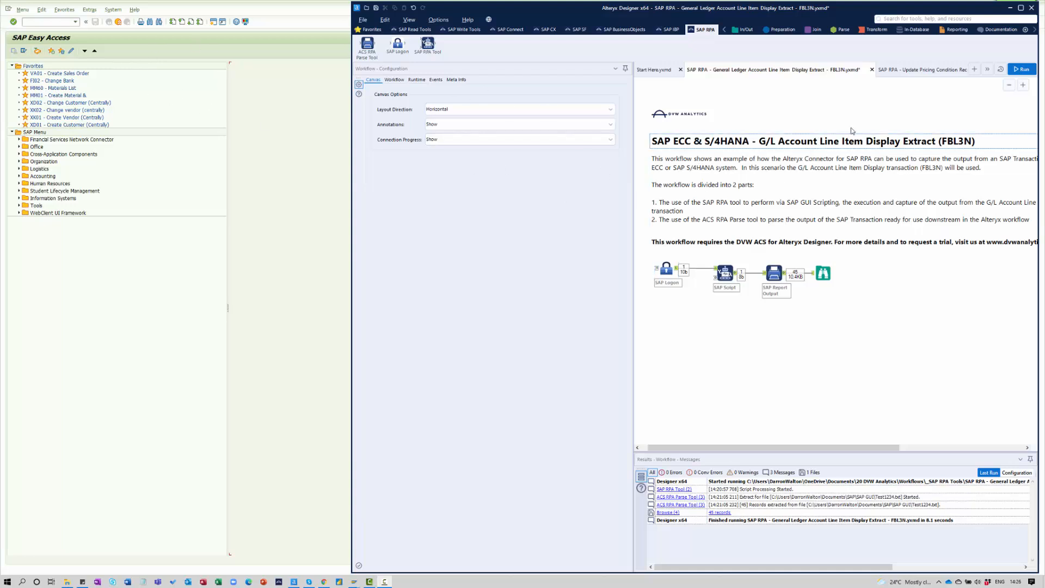
# Step: Rerun the G/L extract so SAP runs FBL3N, exports Text with Tabs, and returns
pyautogui.click(1025, 68)
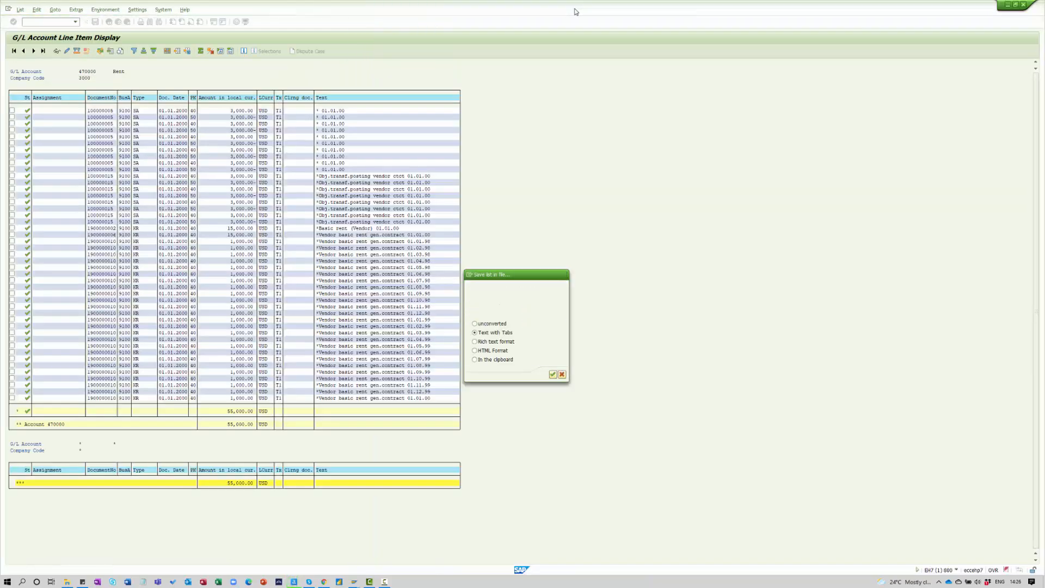
pyautogui.click(552, 374)
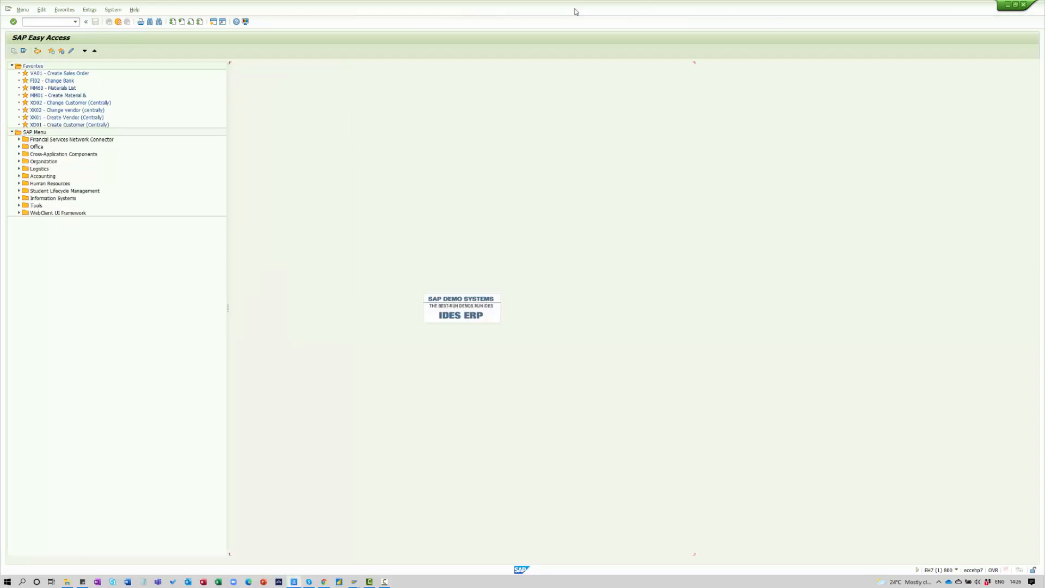
pyautogui.moveTo(585, 60)
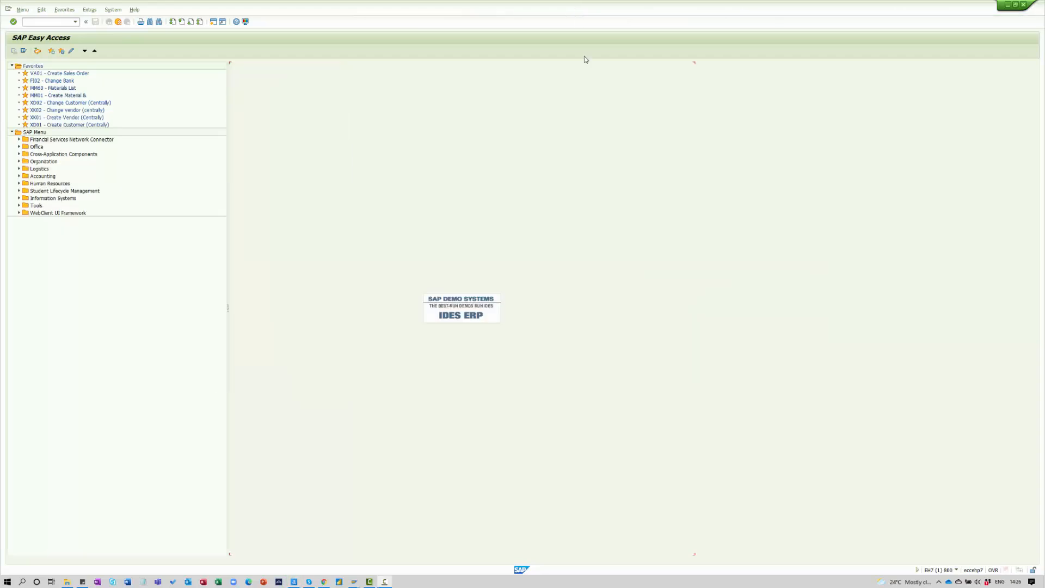
pyautogui.press('Alt+Tab')
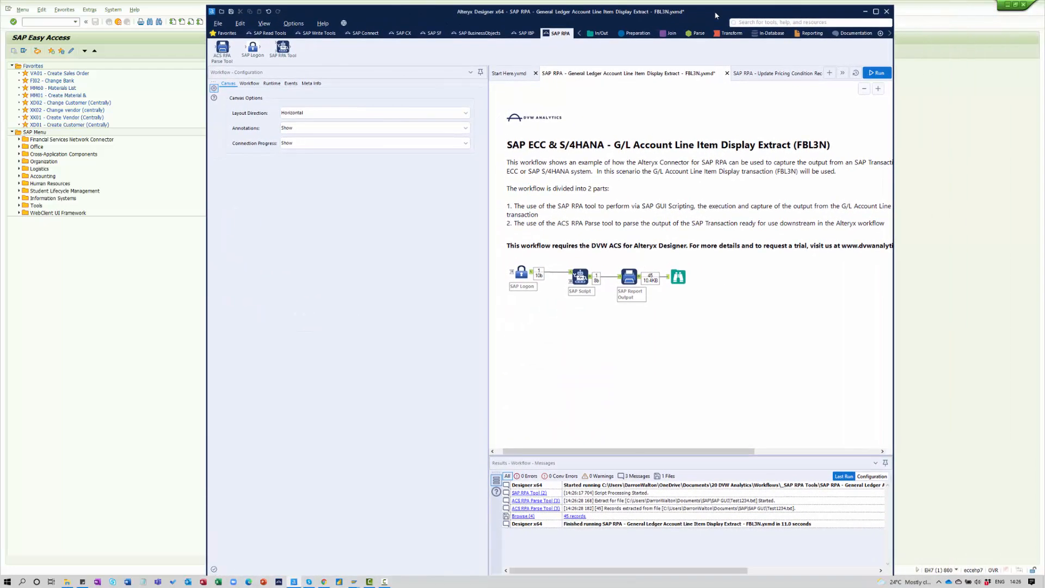
# Step: Browse the 45-record, 14-field parsed output, then switch to the SAP GUI export folder
pyautogui.click(677, 276)
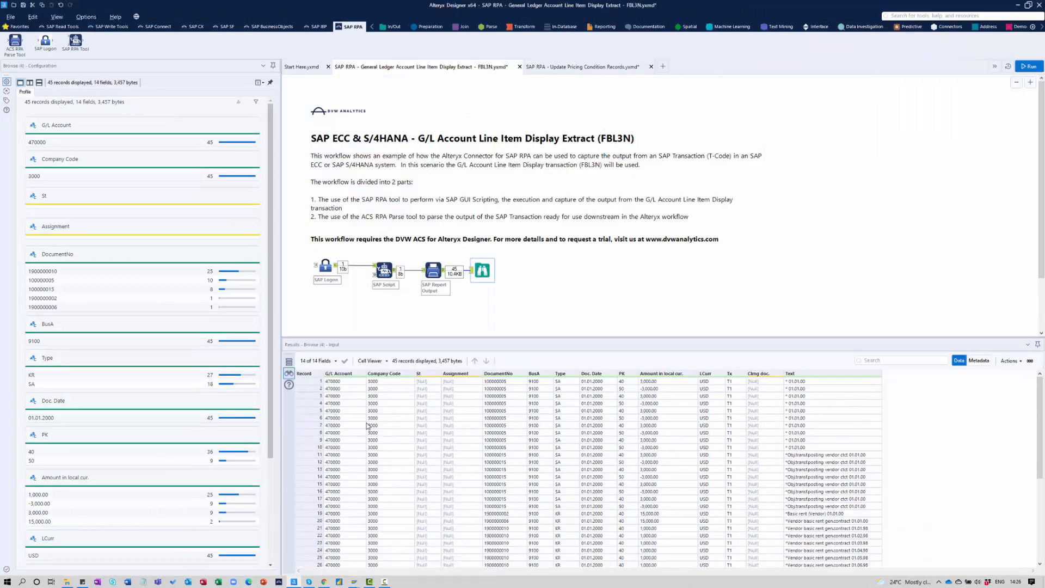
pyautogui.moveTo(631, 495)
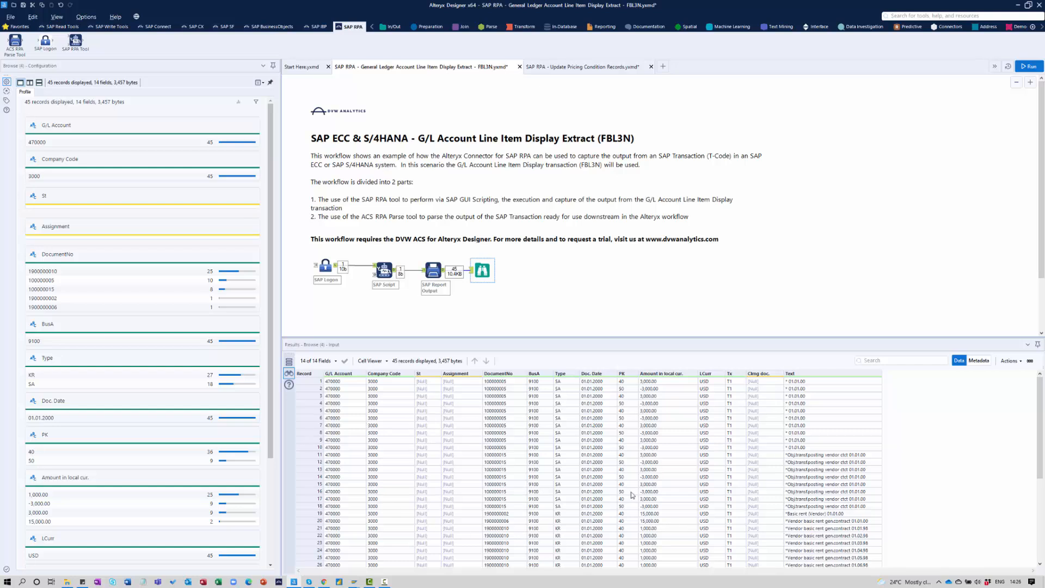
pyautogui.moveTo(654, 300)
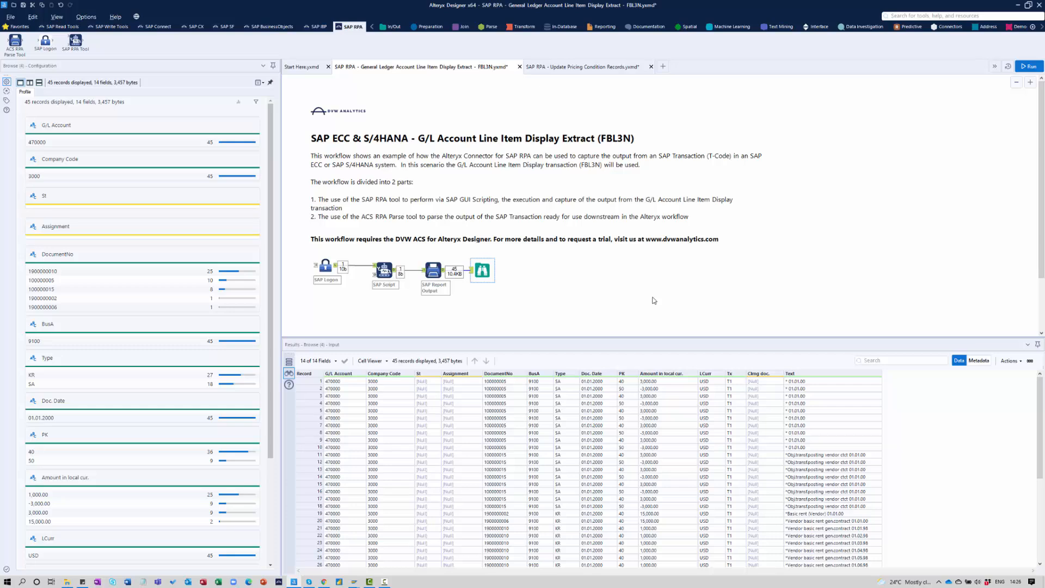
pyautogui.press('alt+tab')
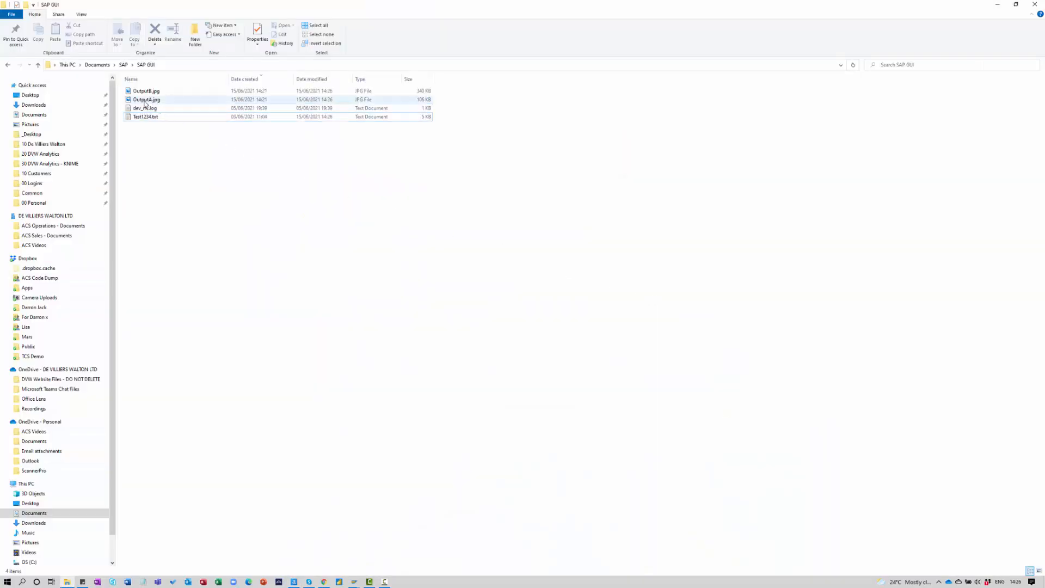
# Step: Open the OutputA.jpg G/L line item screenshot in Photos and close Explorer
pyautogui.click(146, 99)
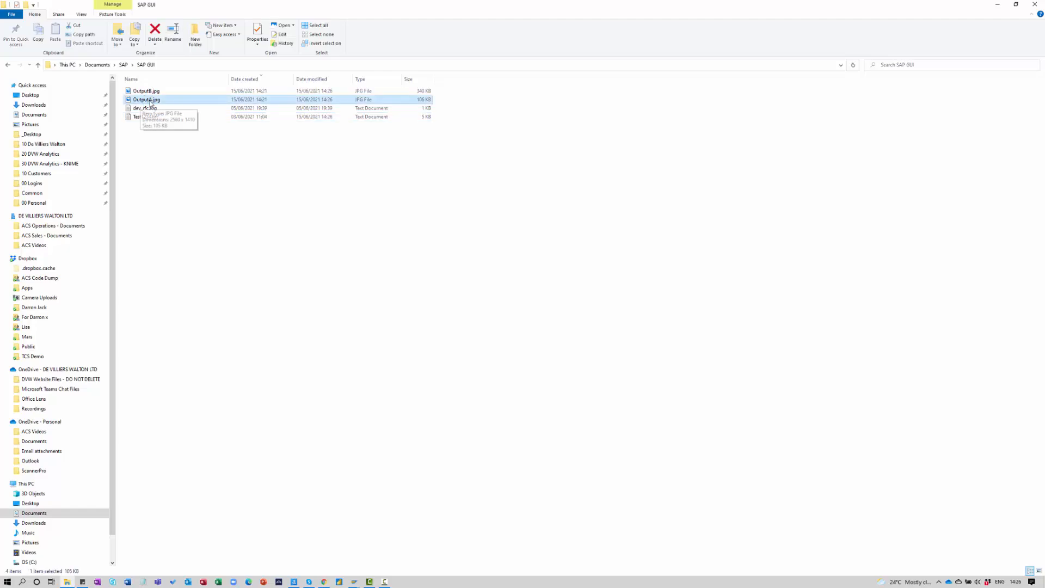
pyautogui.doubleClick(146, 99)
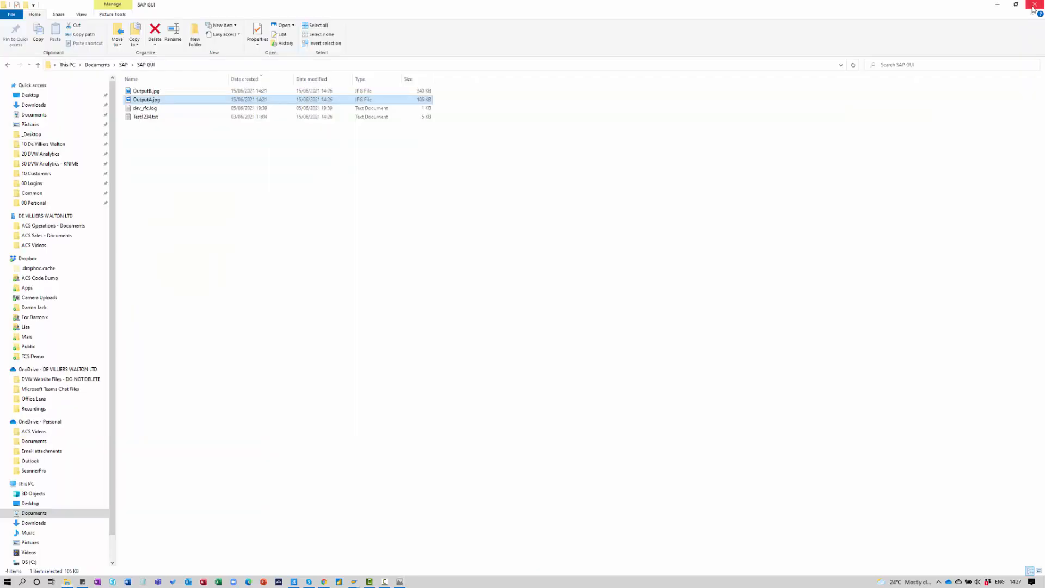
pyautogui.click(1035, 5)
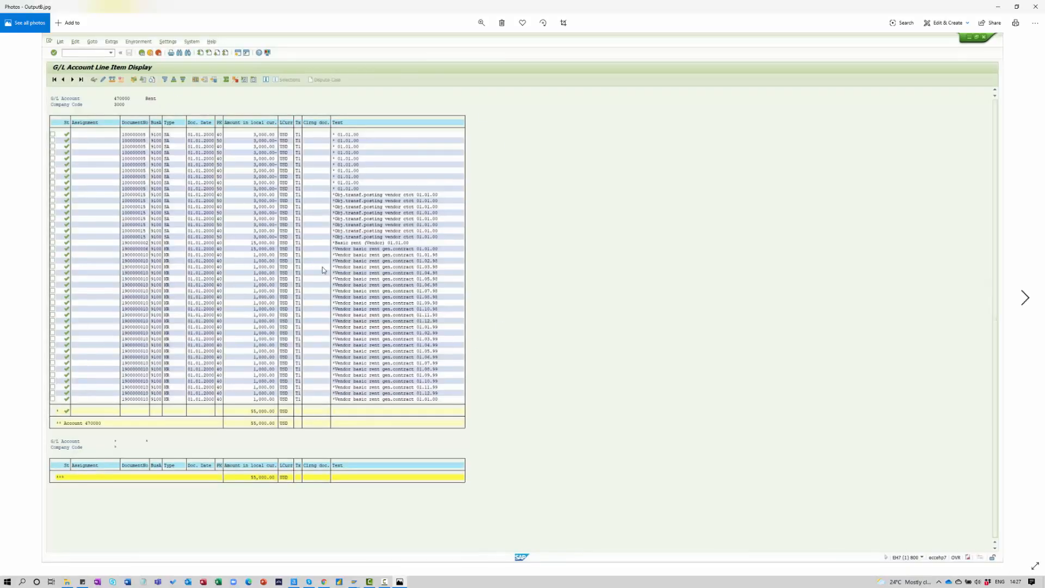
pyautogui.moveTo(1025, 9)
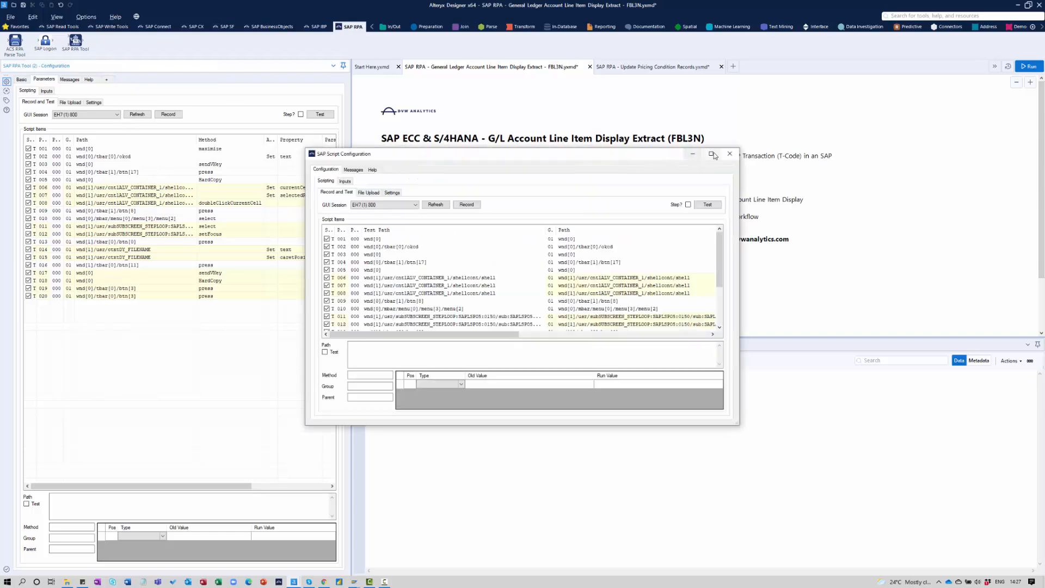
# Step: Maximize the SAP Script Configuration and cancel the VBS script file import chooser
pyautogui.click(711, 154)
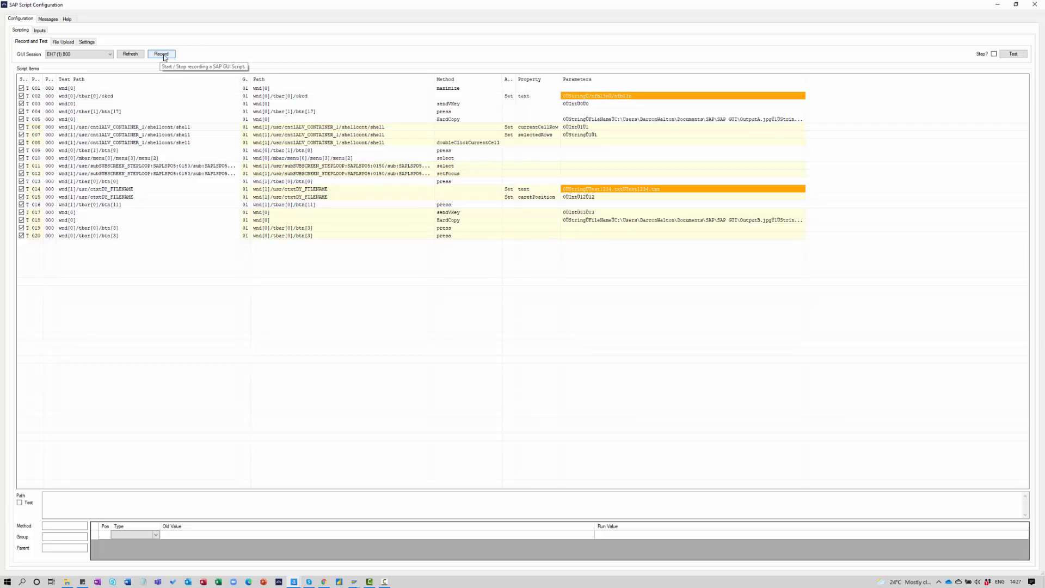
pyautogui.click(62, 41)
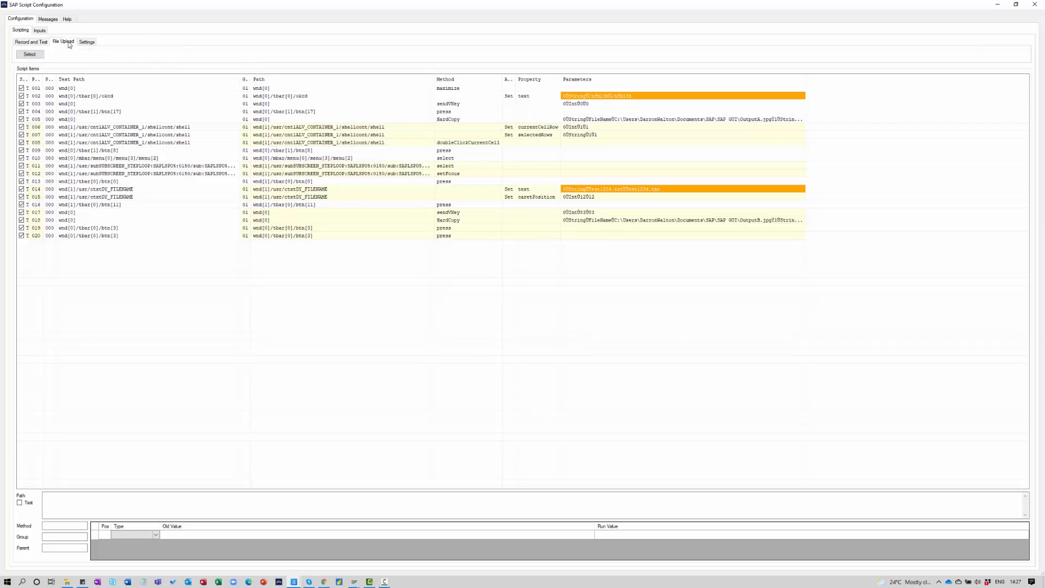
pyautogui.click(30, 54)
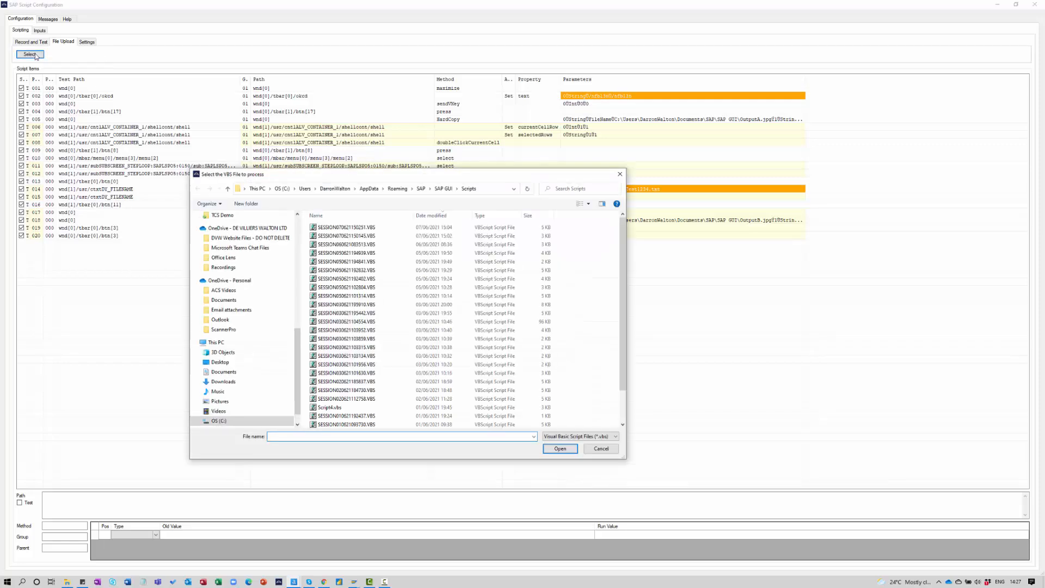
pyautogui.click(600, 448)
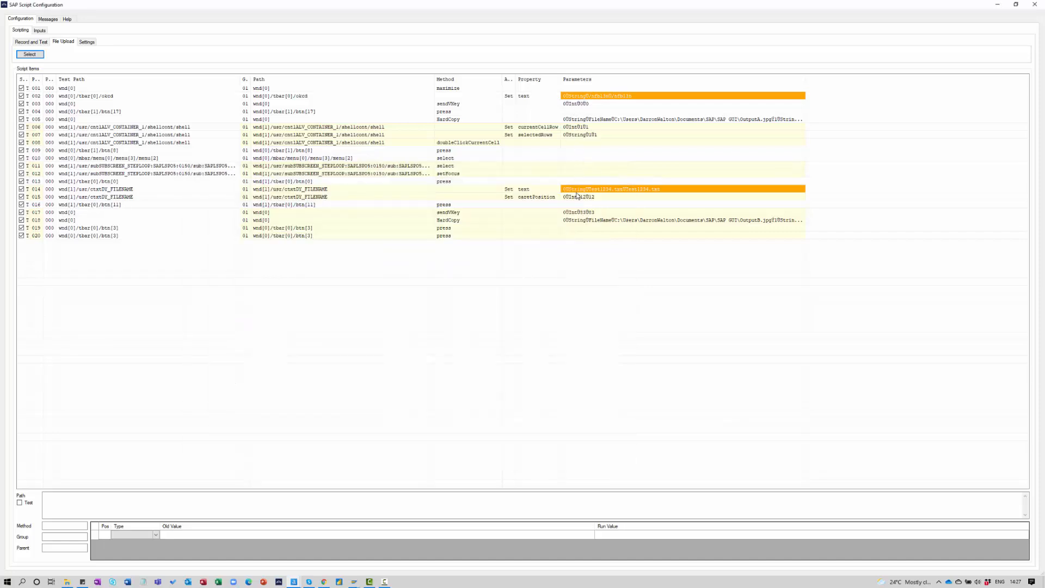
pyautogui.moveTo(617, 102)
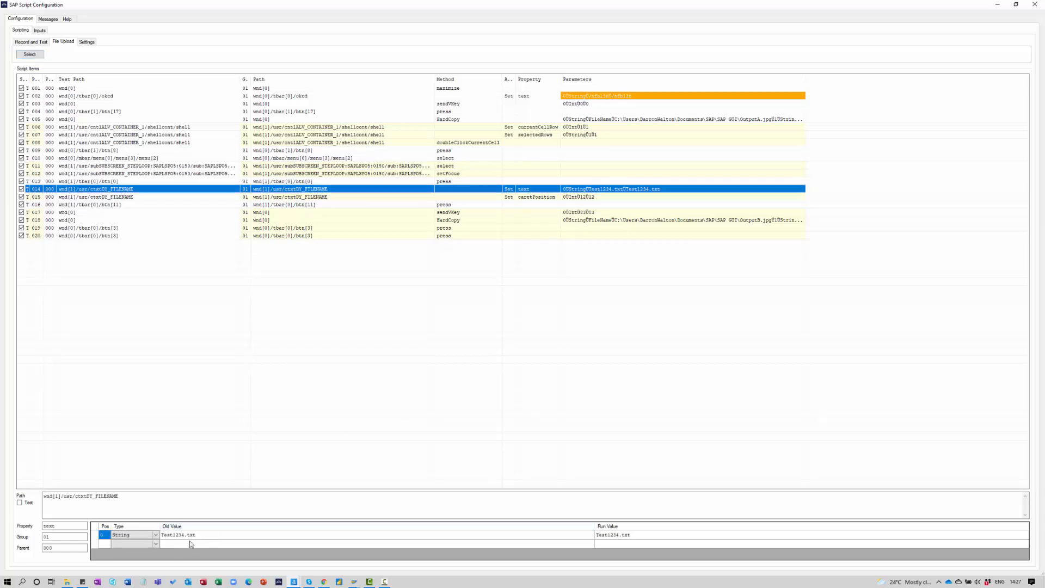
pyautogui.moveTo(203, 538)
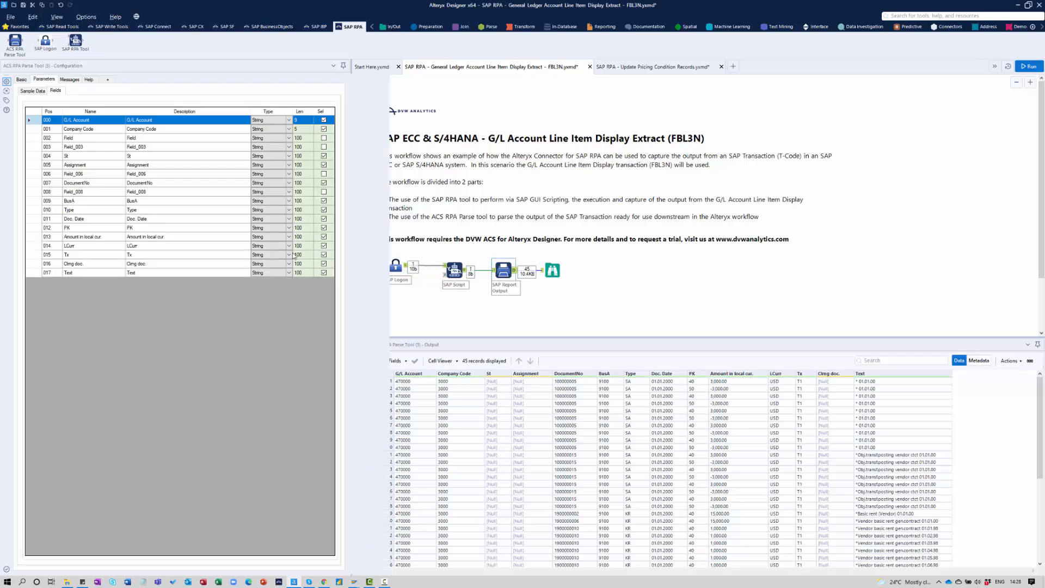
# Step: Switch the ACS RPA Parse Tool to Sample Data and raw-preview Test1234.txt
pyautogui.click(34, 91)
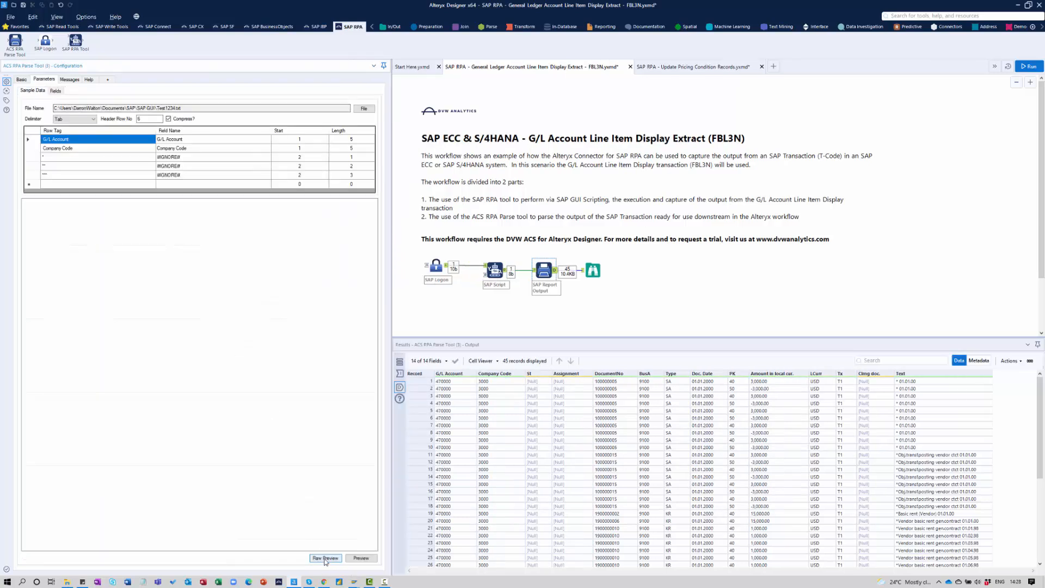
pyautogui.click(326, 558)
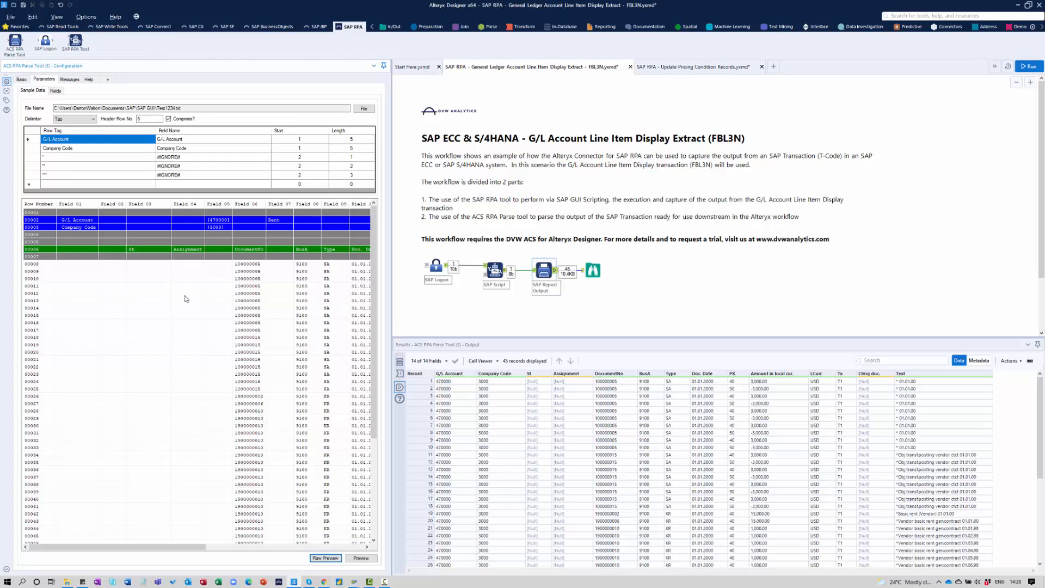
pyautogui.moveTo(146, 334)
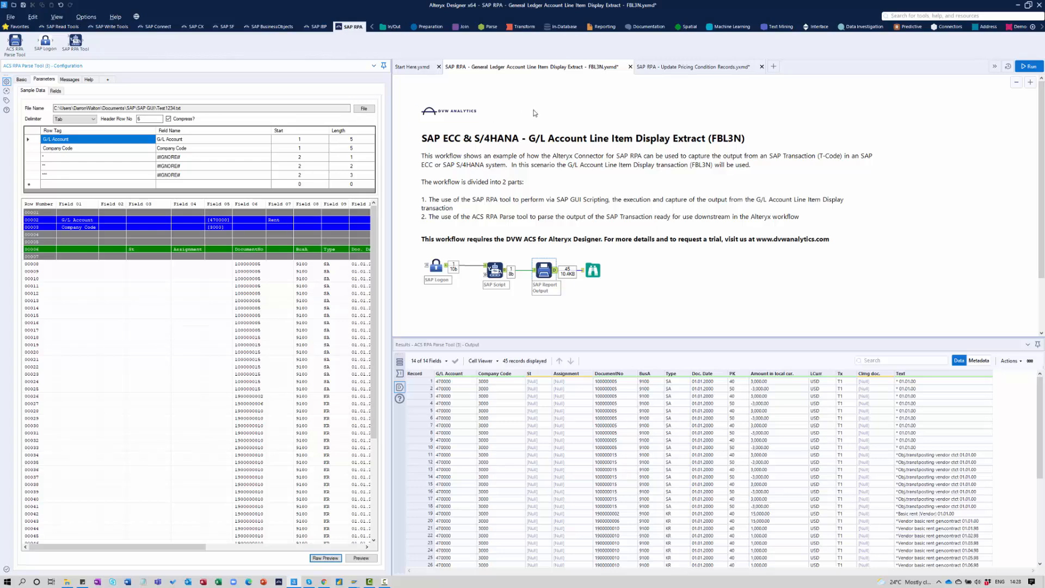
# Step: Switch to Update Pricing Condition Records, show SAP Read Tools, and edit the $STARTDATE$ formula
pyautogui.click(699, 66)
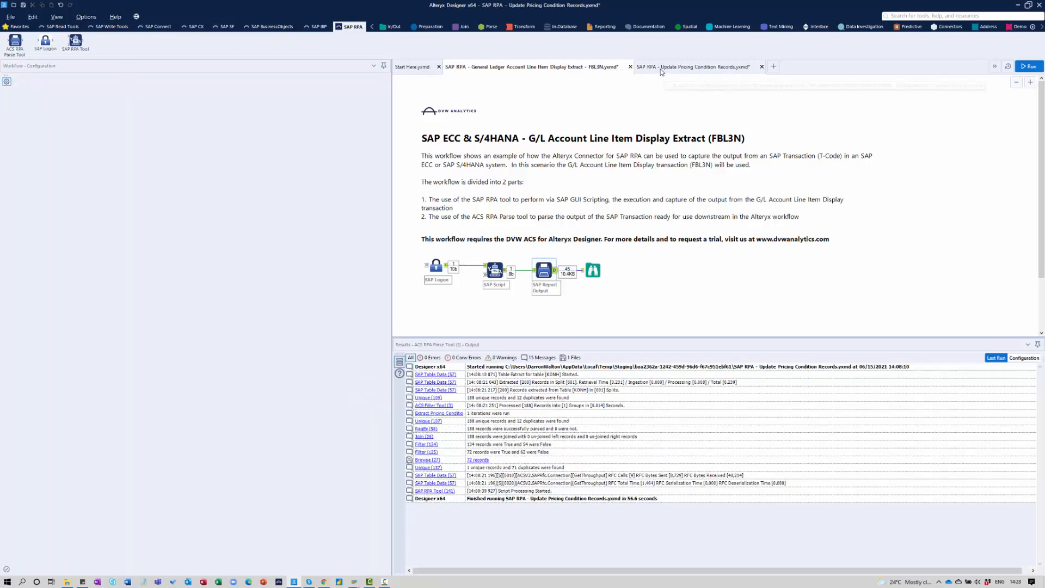
pyautogui.click(698, 66)
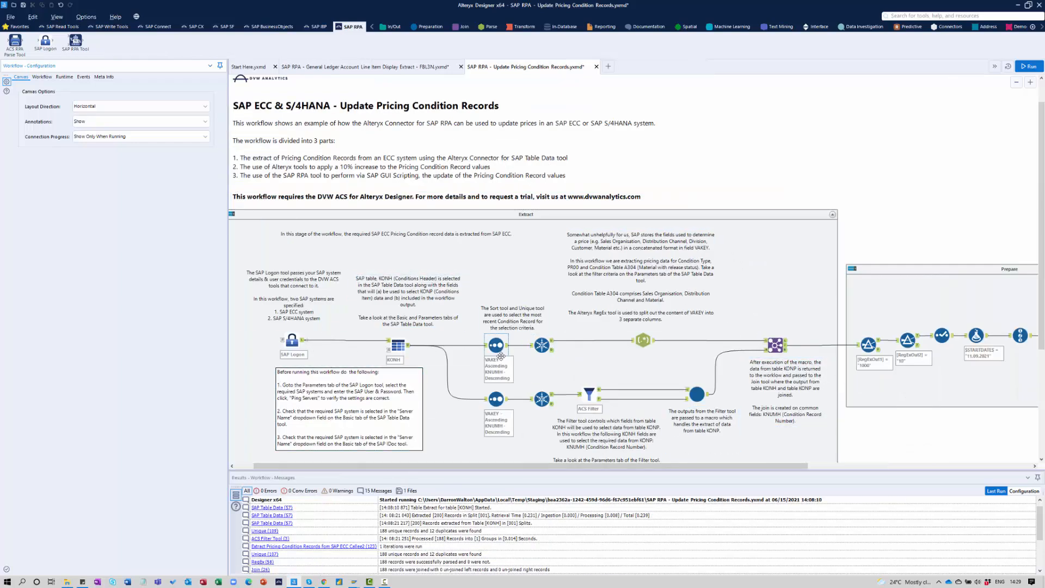
pyautogui.moveTo(498, 348)
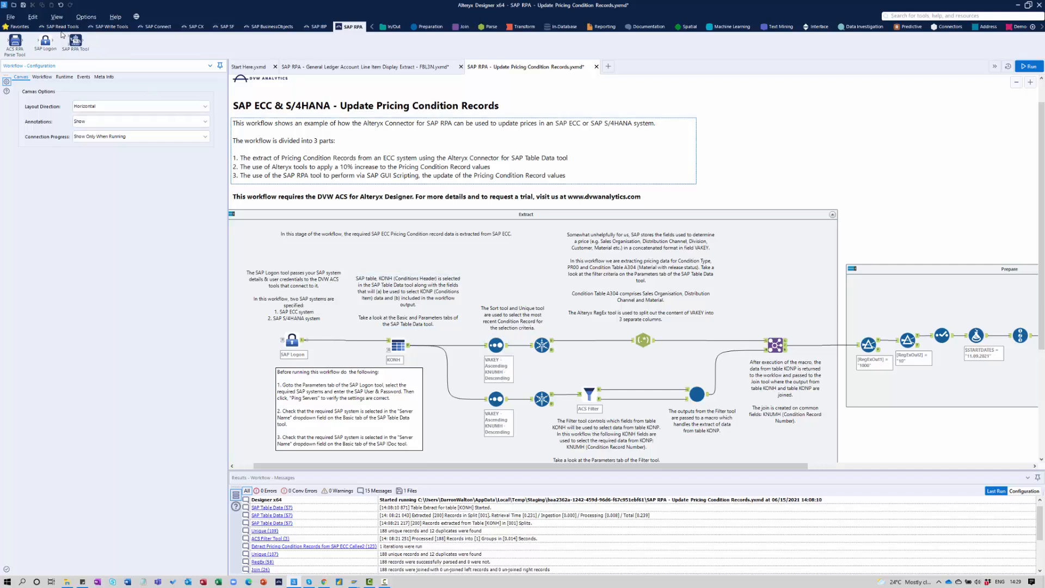
pyautogui.click(62, 27)
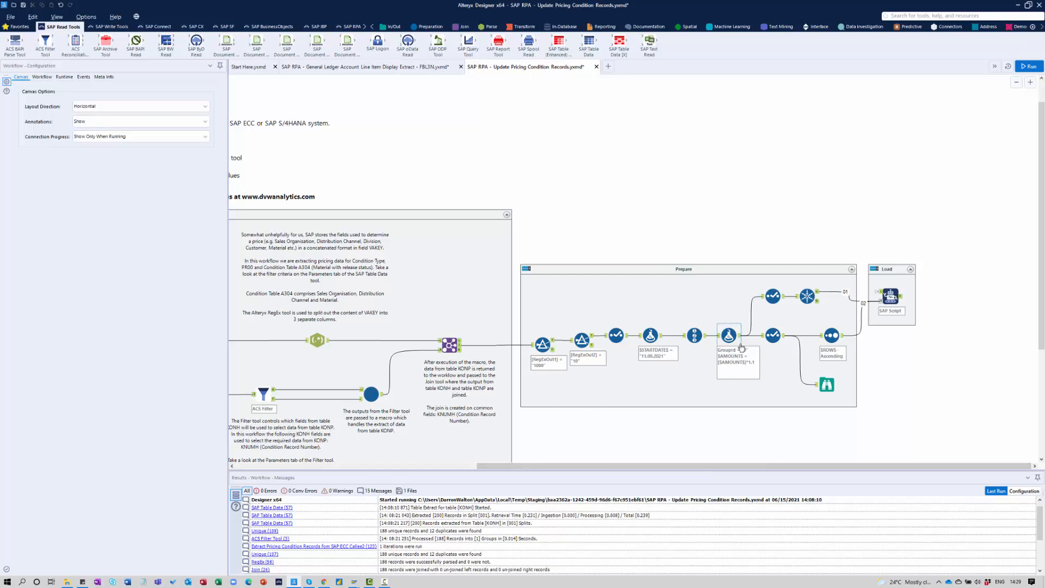
pyautogui.moveTo(732, 371)
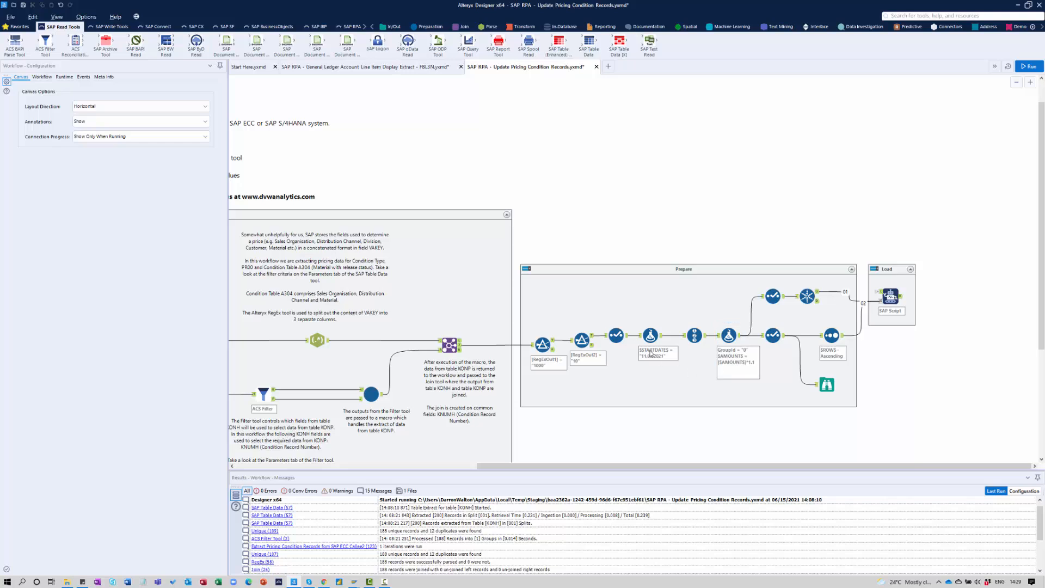
pyautogui.click(655, 335)
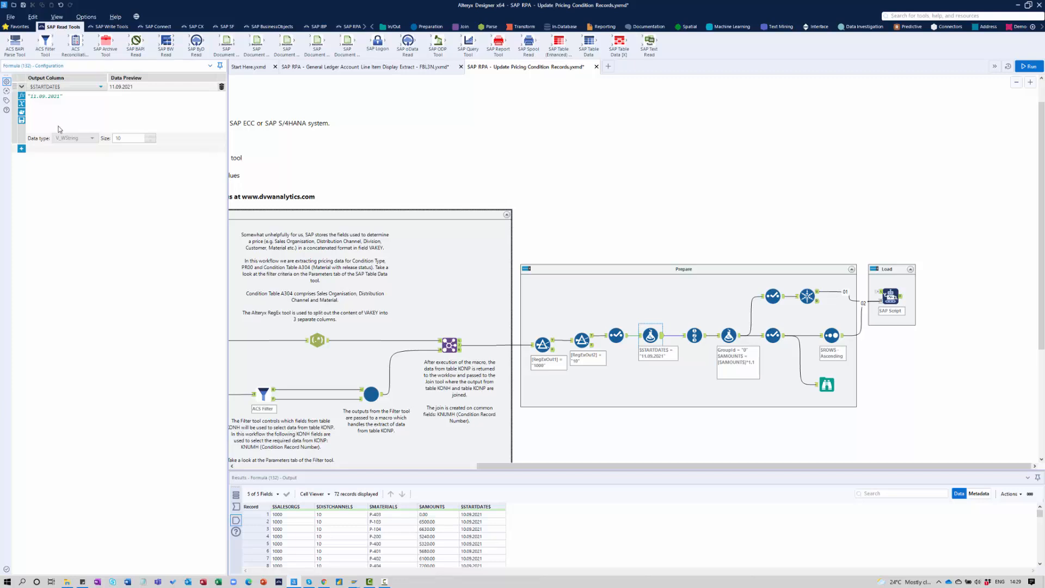
pyautogui.click(1031, 66)
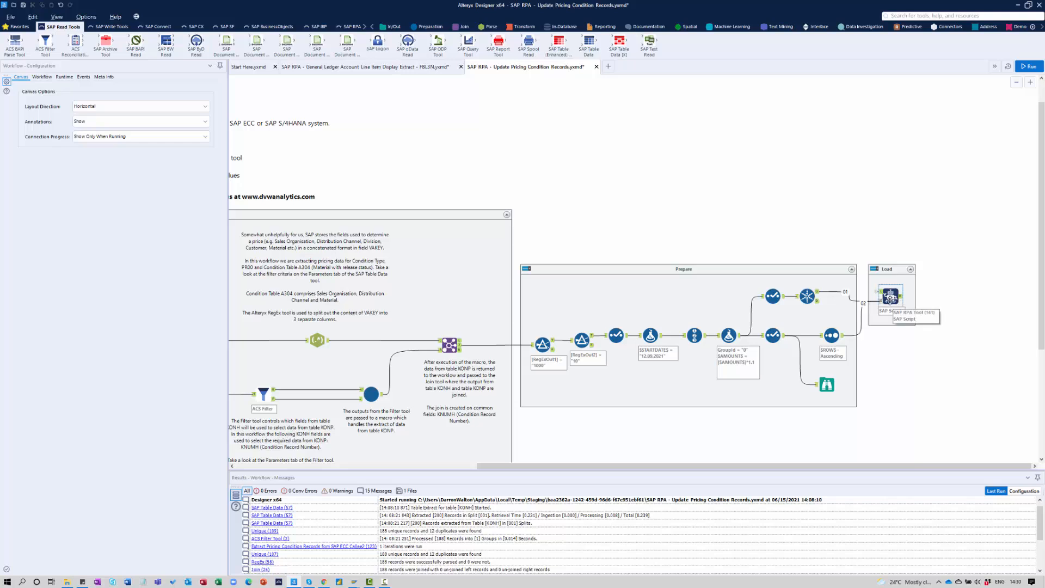
pyautogui.moveTo(804, 302)
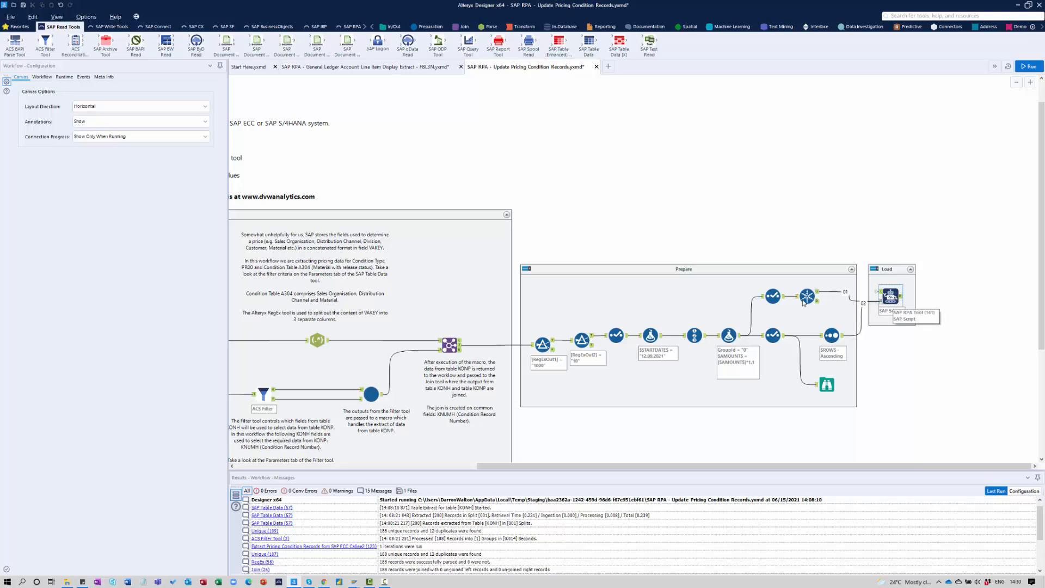
pyautogui.moveTo(534, 460)
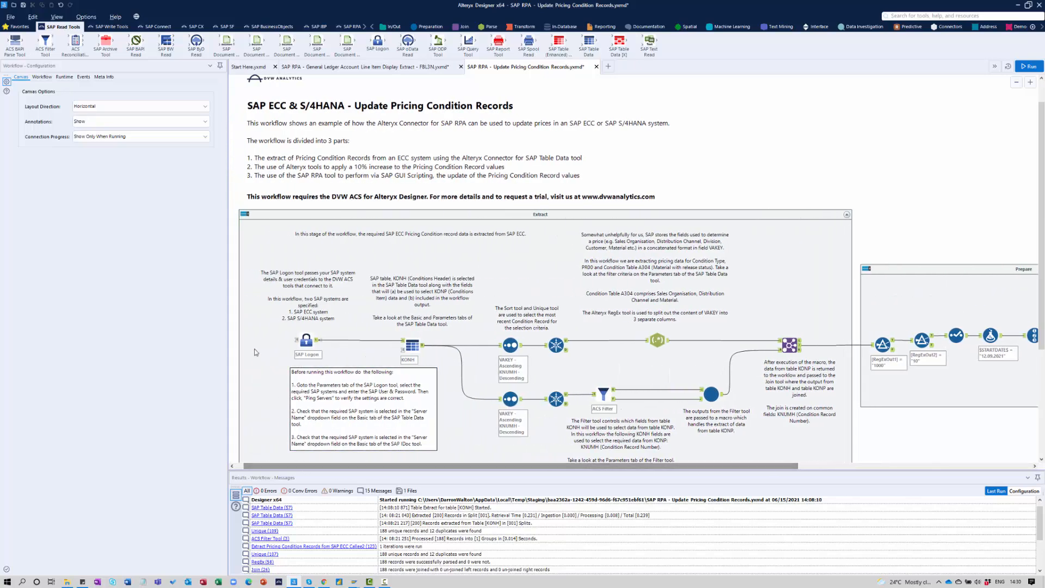
pyautogui.moveTo(283, 329)
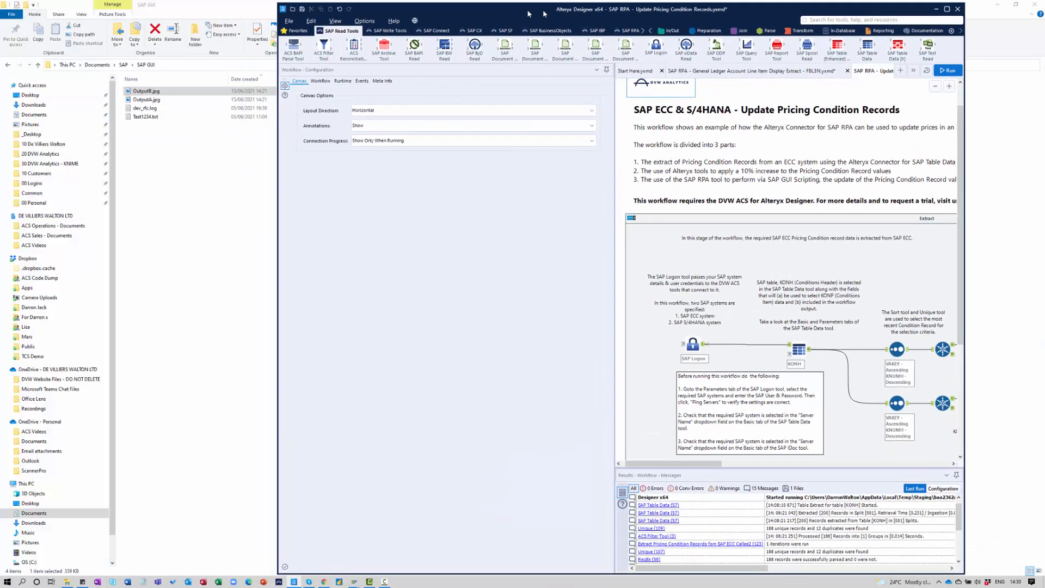
# Step: Dock Alteryx beside SAP Easy Access and run the pricing update, starting the KONH extract
pyautogui.press('alt+tab')
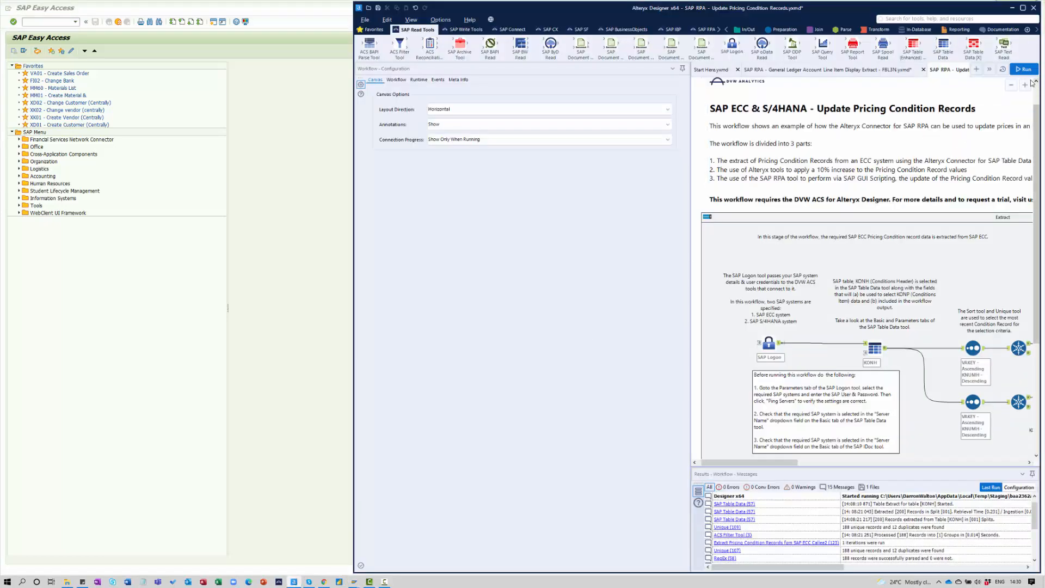
pyautogui.click(1025, 69)
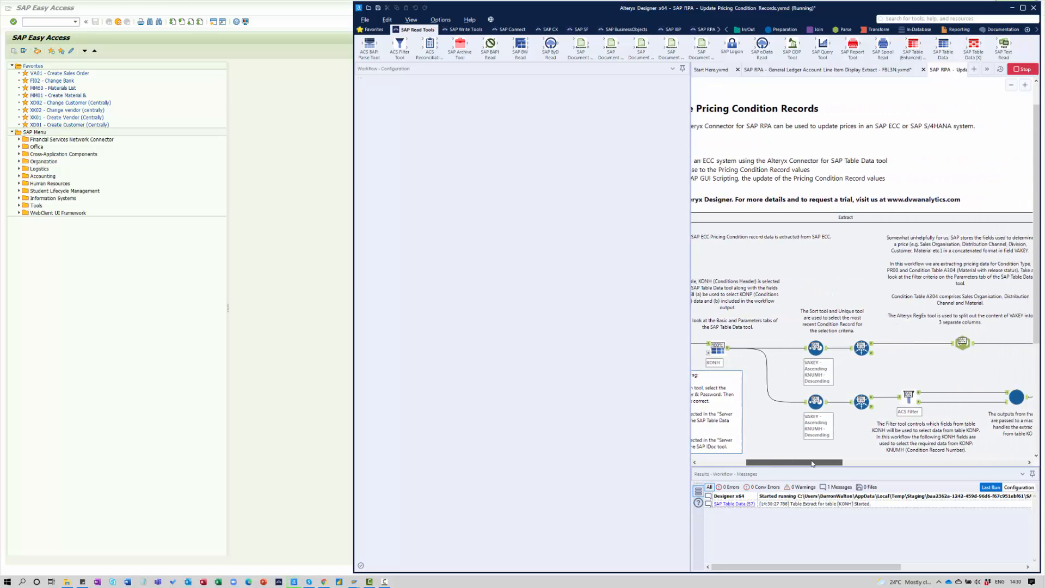
pyautogui.moveTo(793, 463); pyautogui.dragTo(850, 463)
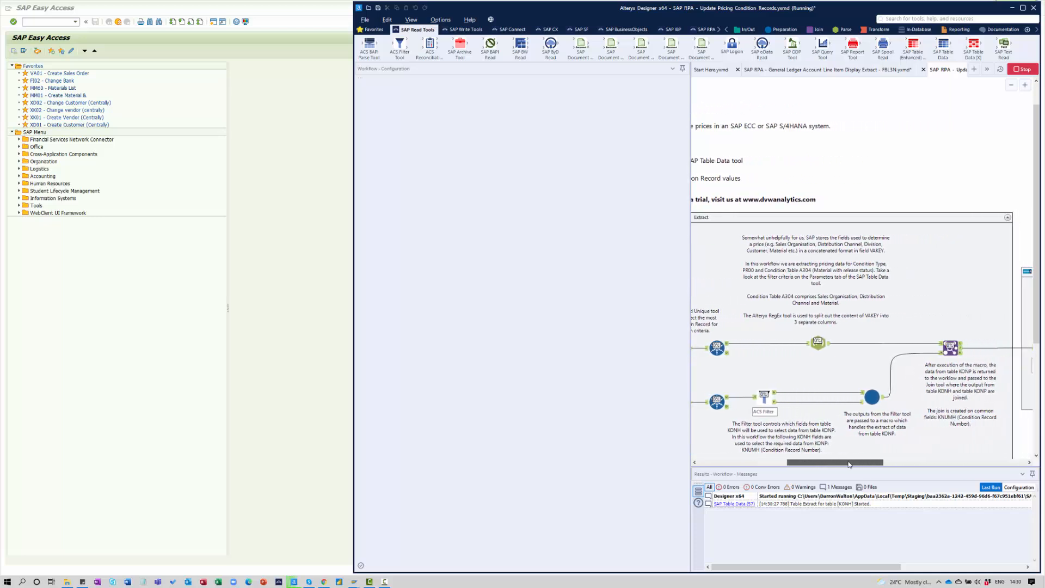